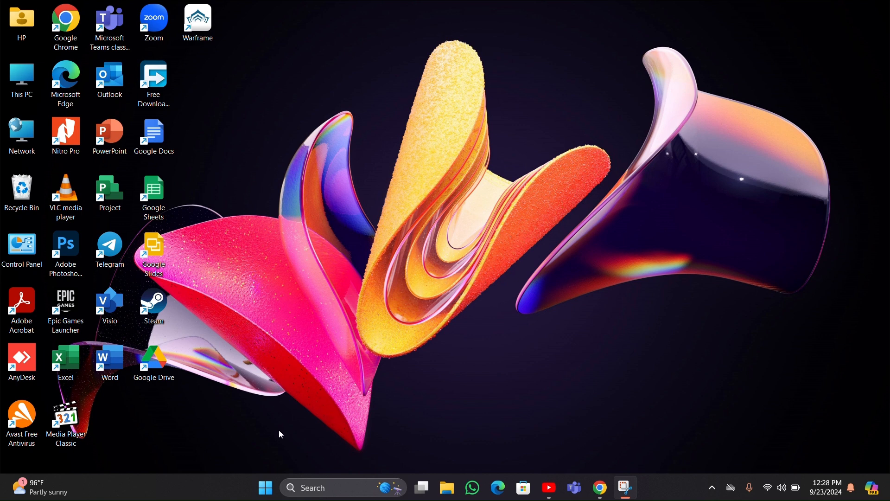
pyautogui.moveTo(265, 488)
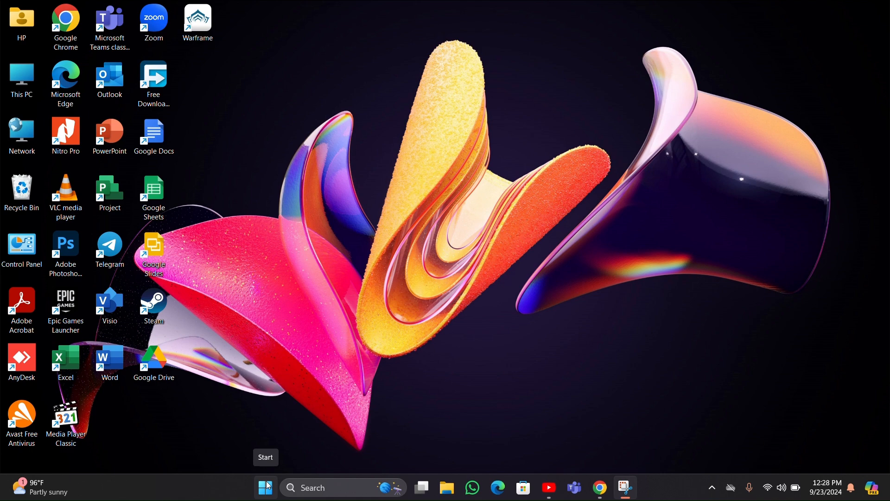
# - Search the Start menu and launch Control Panel, listing All Control Panel Items
pyautogui.click(264, 487)
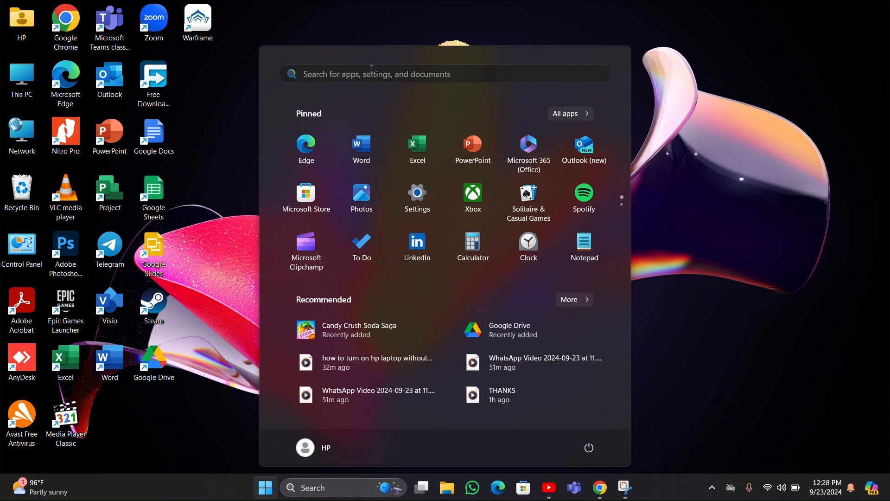
pyautogui.write('Command Prompt')
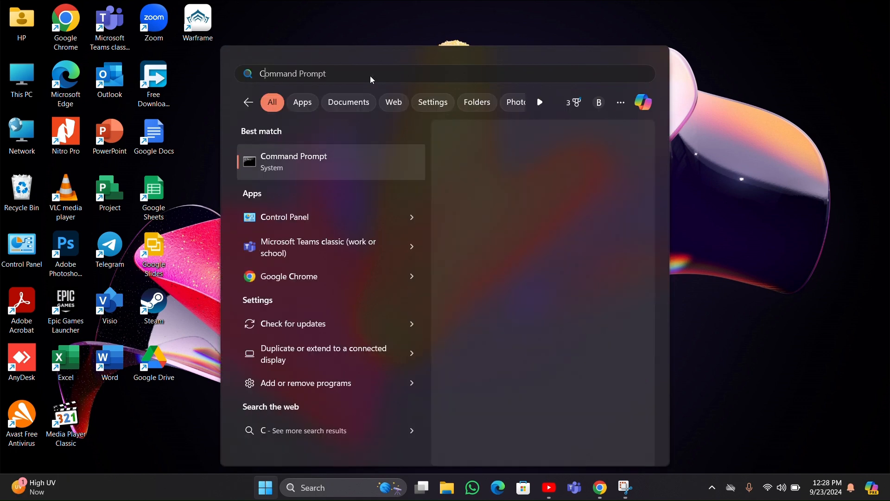
pyautogui.write('CONTEO')
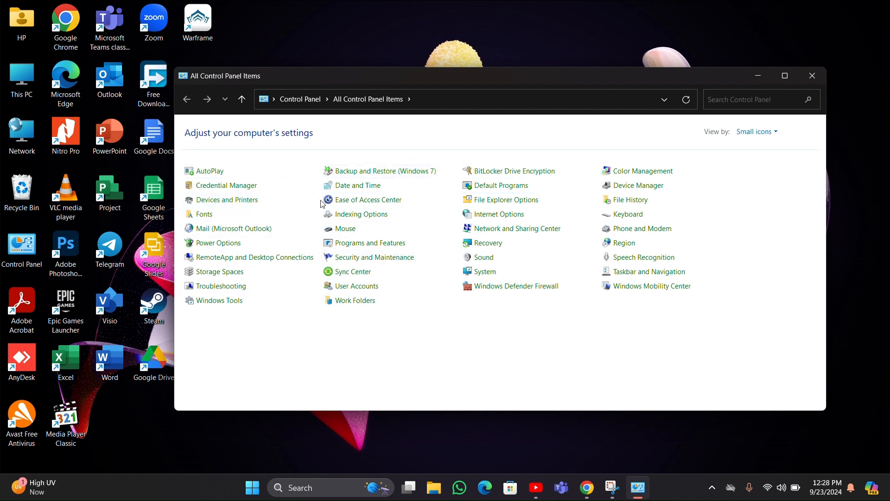
pyautogui.moveTo(356, 286)
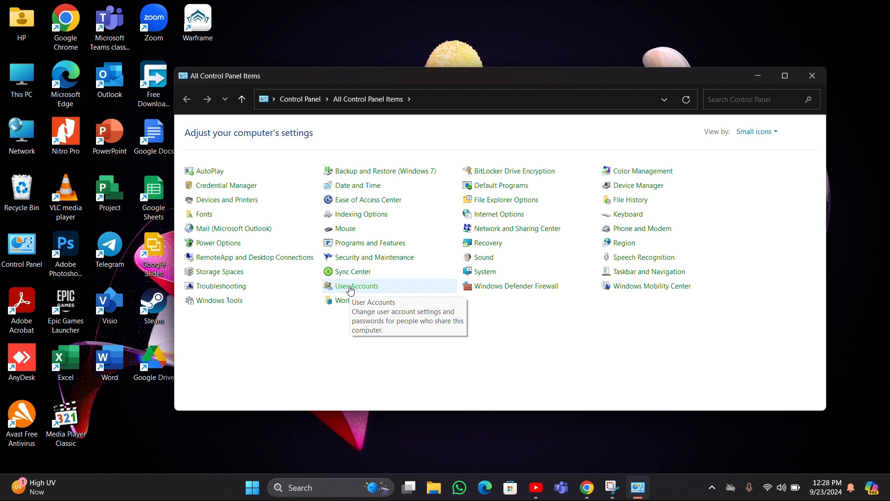
# - Open User Accounts for the local HP administrator account
pyautogui.click(357, 286)
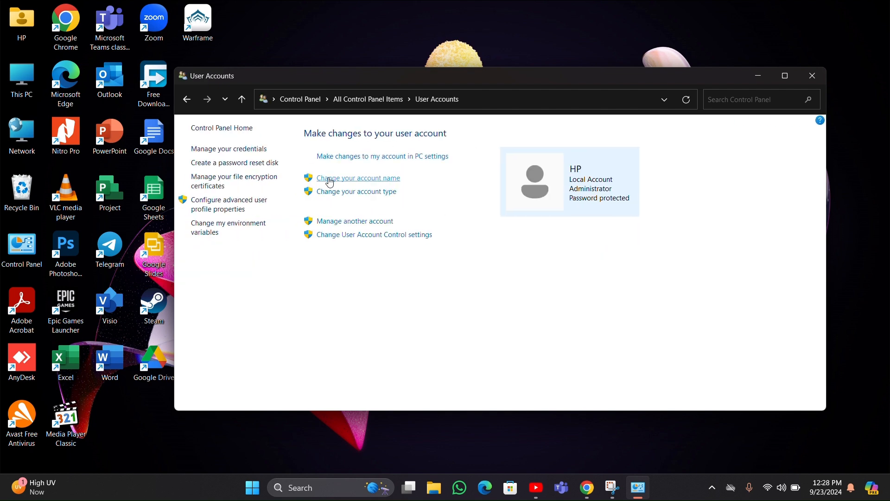
pyautogui.moveTo(337, 182)
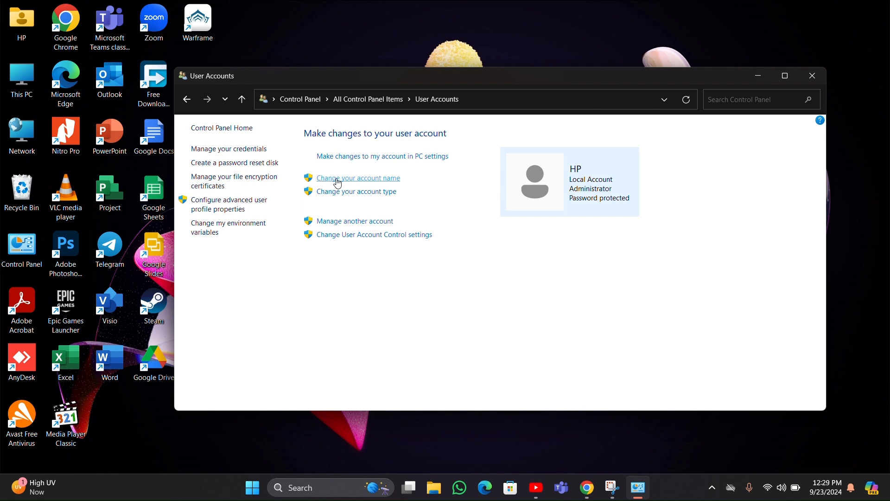
pyautogui.moveTo(369, 182)
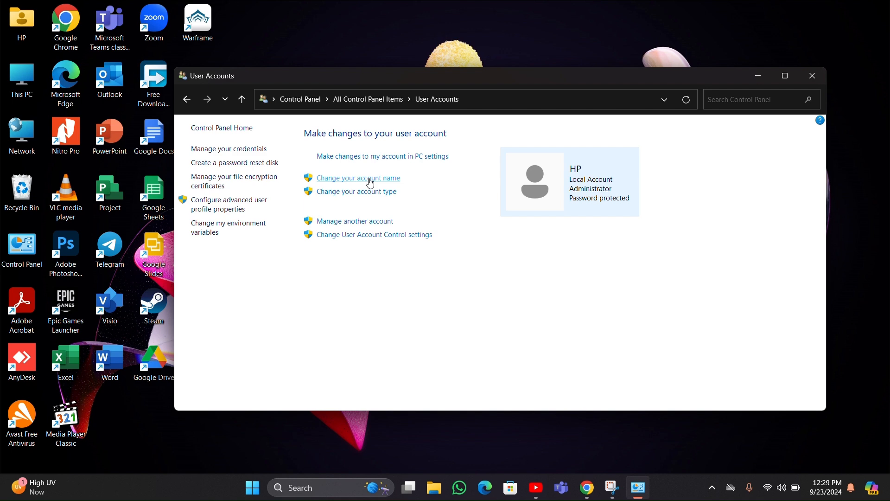
# - Open 'Change your account name' and type BALA RAHUL as the new name
pyautogui.click(358, 178)
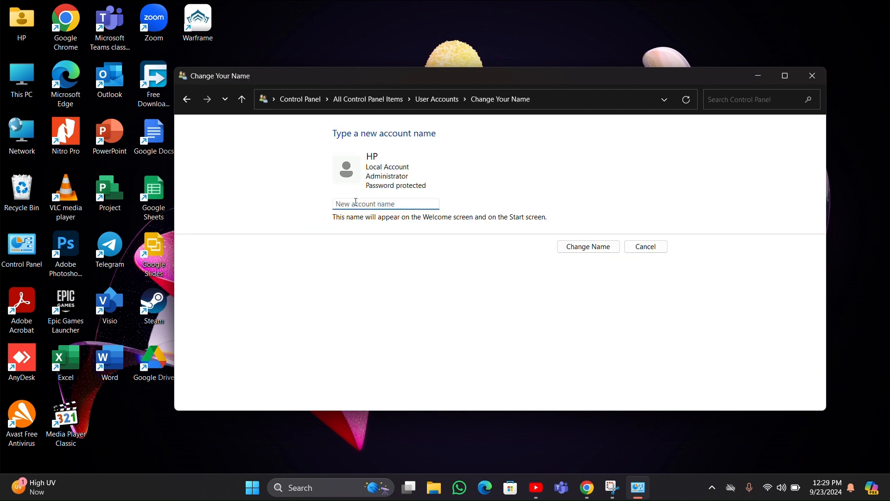
pyautogui.write('BAL')
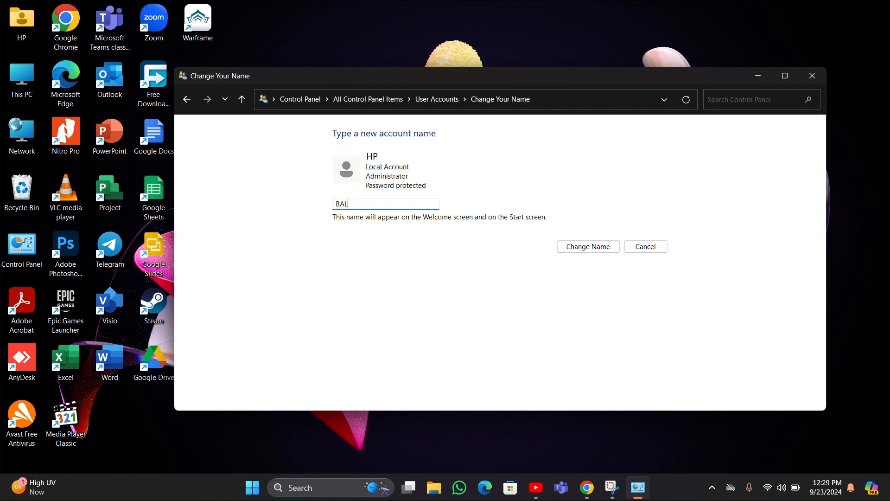
pyautogui.write('A')
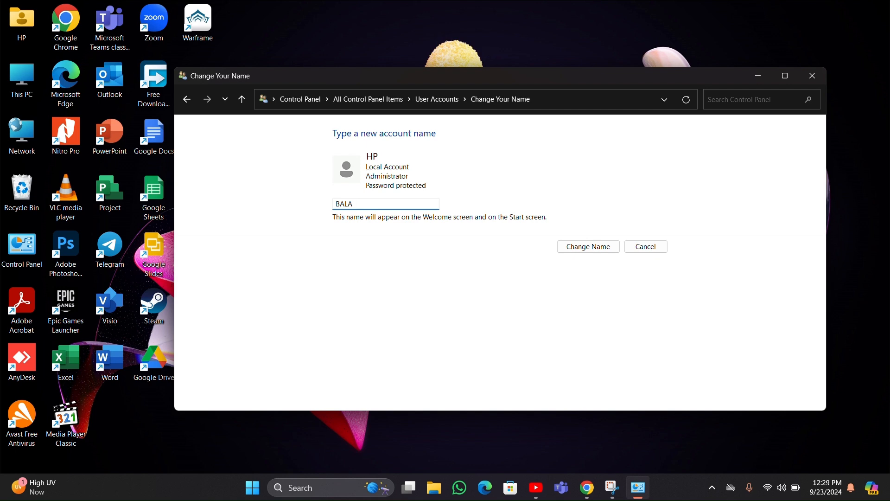
pyautogui.write('RAHUL')
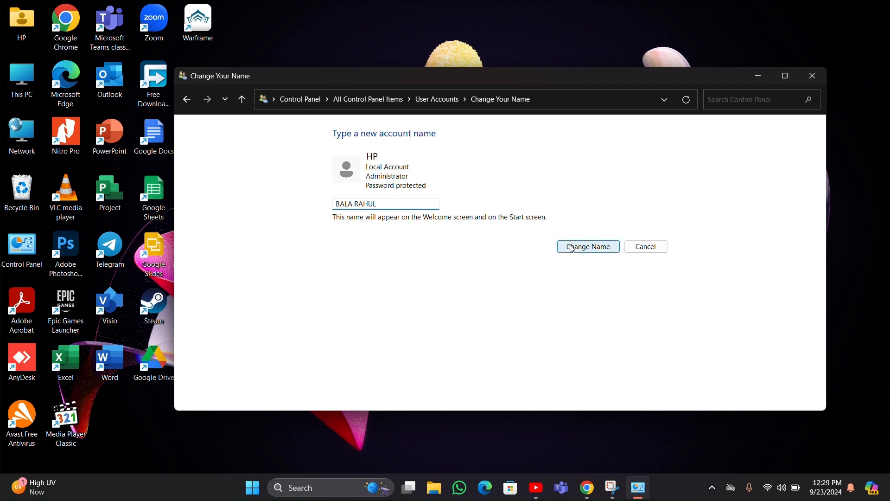
pyautogui.moveTo(413, 218)
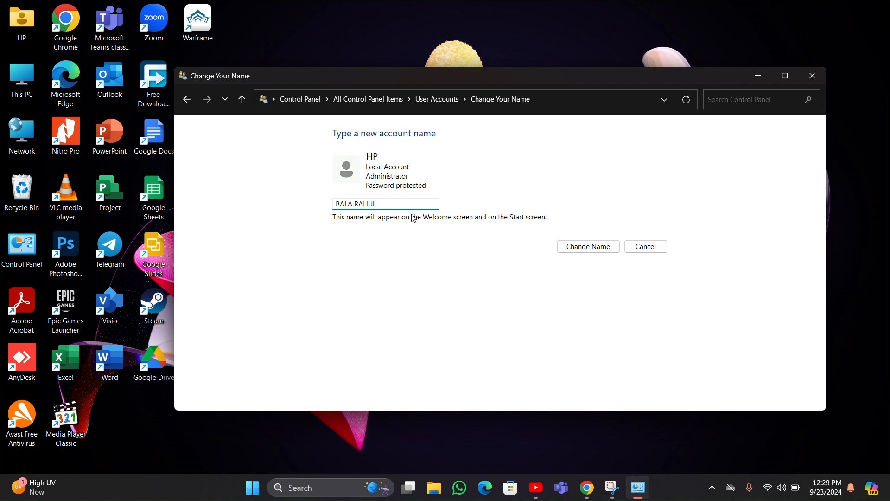
pyautogui.moveTo(410, 180)
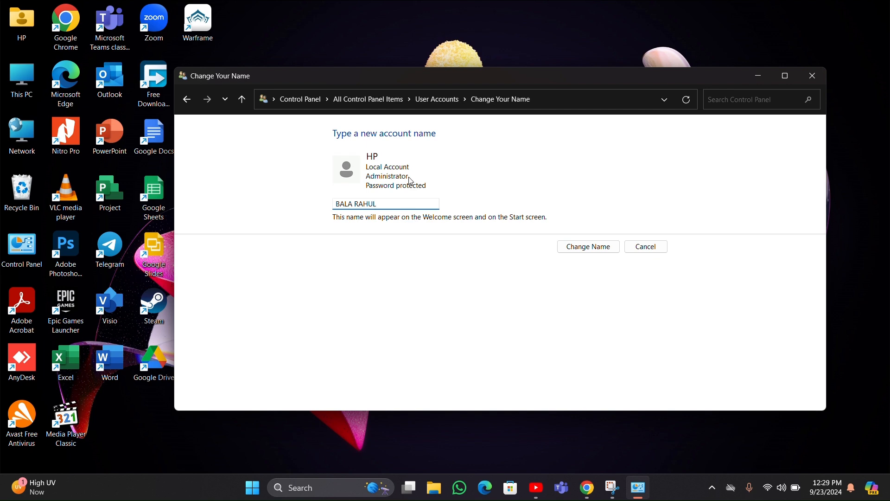
pyautogui.click(385, 203)
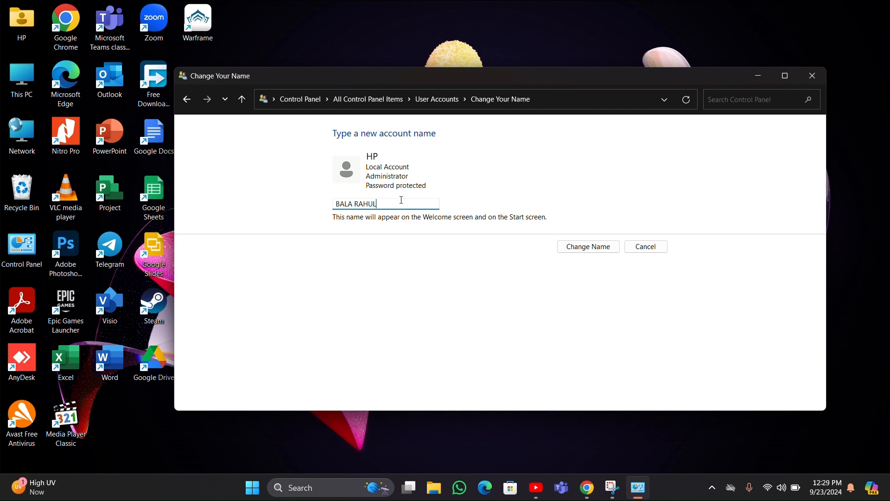